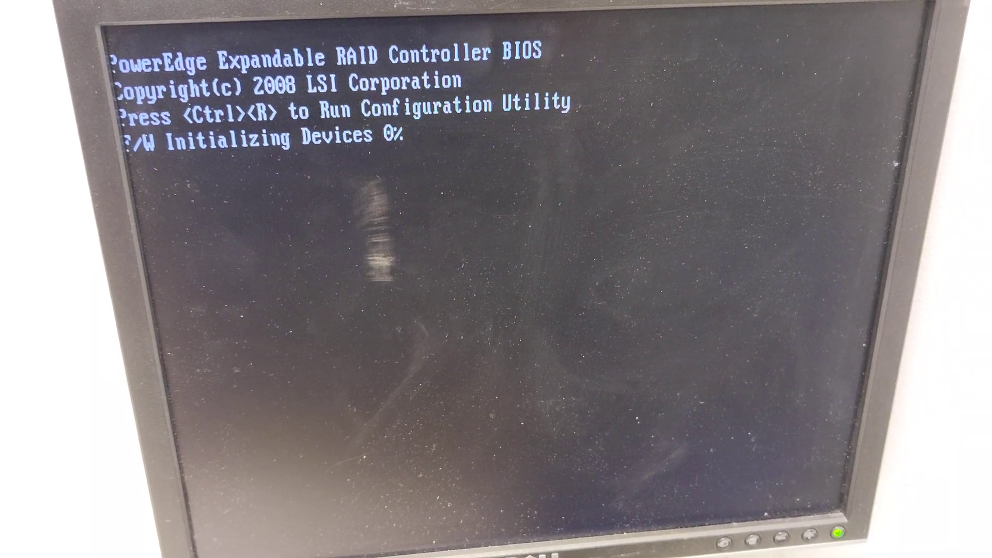
Step: Launch the RAID configuration utility with Ctrl+R during POST
key("ctrl+r")
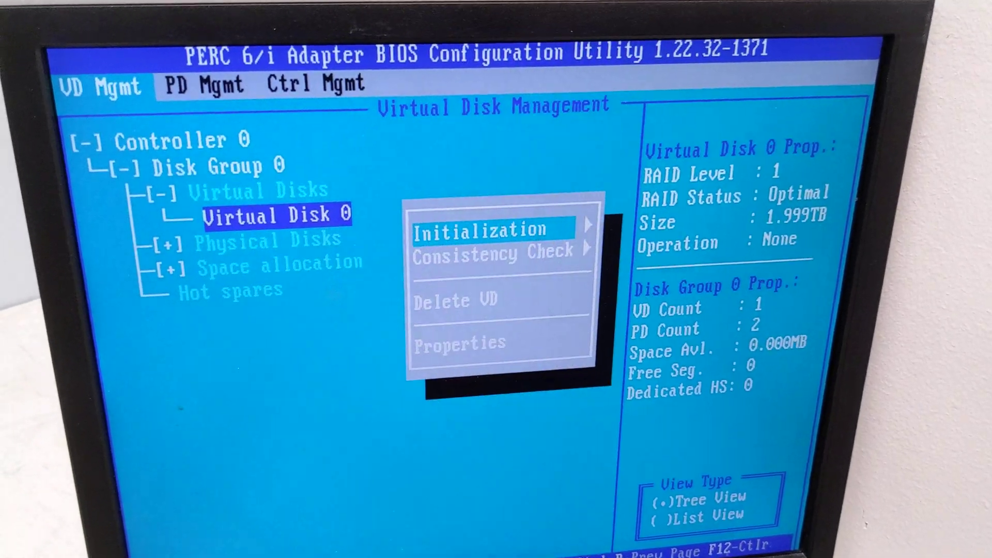
Step: Delete Virtual Disk 0, confirming YES so no configuration remains
left_click(456, 301)
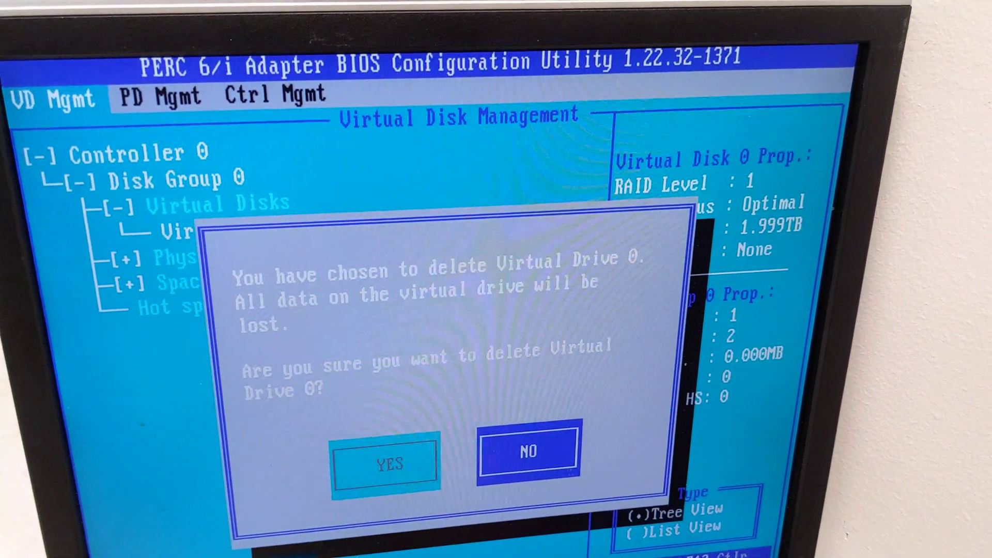
key("Left")
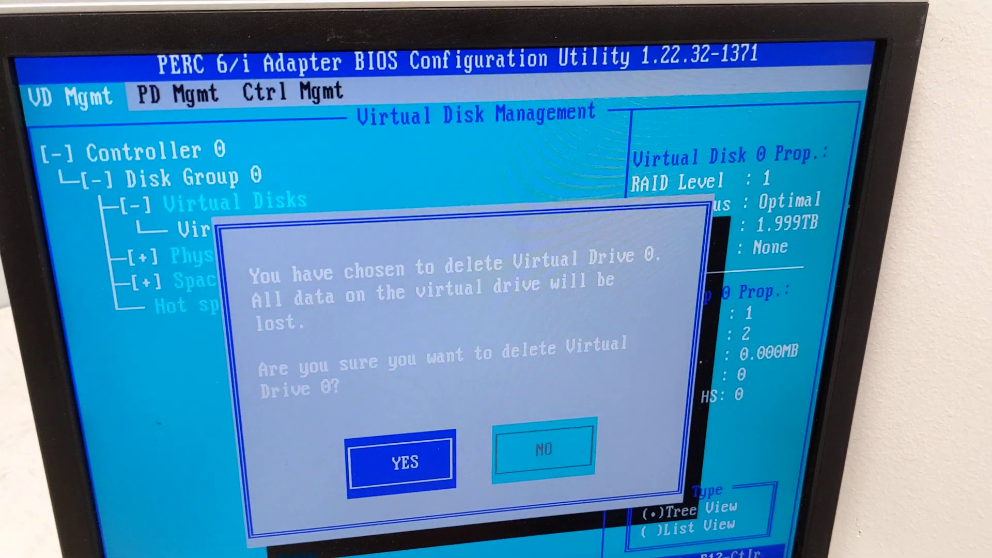
left_click(398, 461)
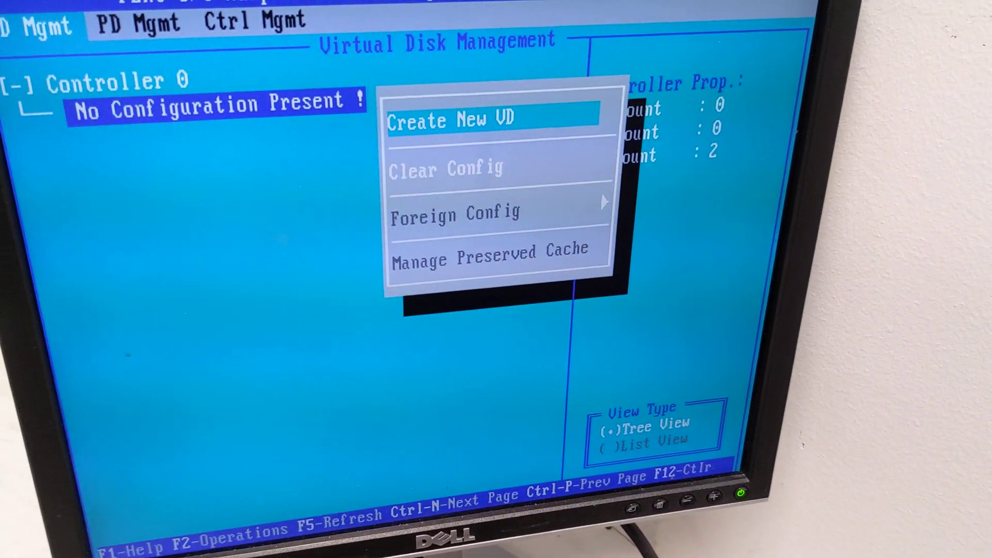
Step: Start a new RAID-1 virtual disk across both physical disks at 2096512 MB
left_click(451, 120)
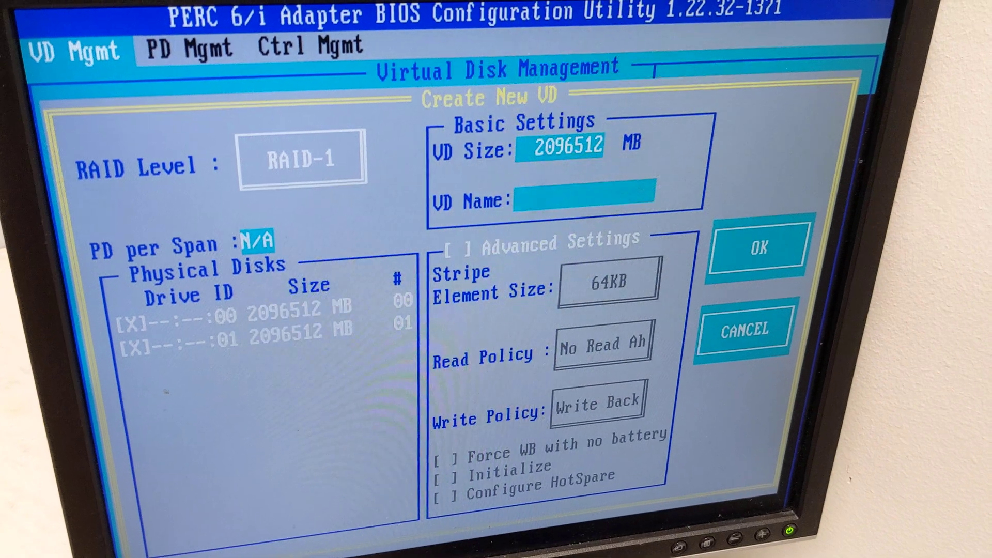
Step: Name the new virtual disk Datastore, confirm it and acknowledge the initialization recommendation
type("D")
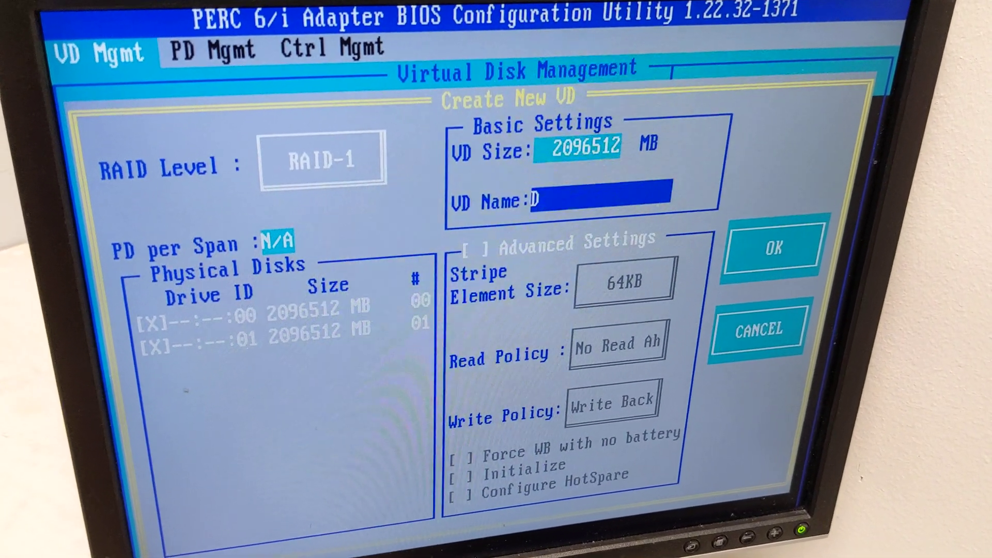
type("ata")
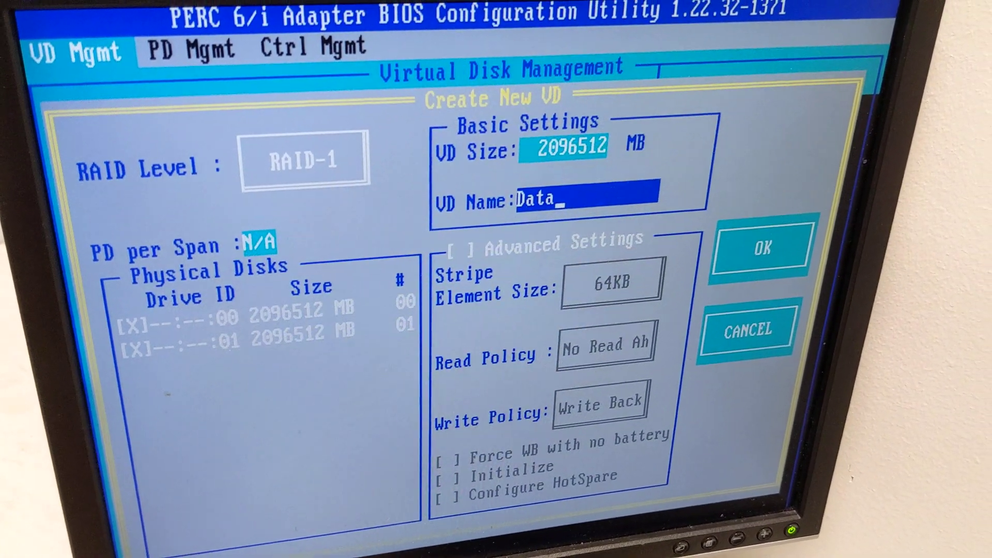
type("store")
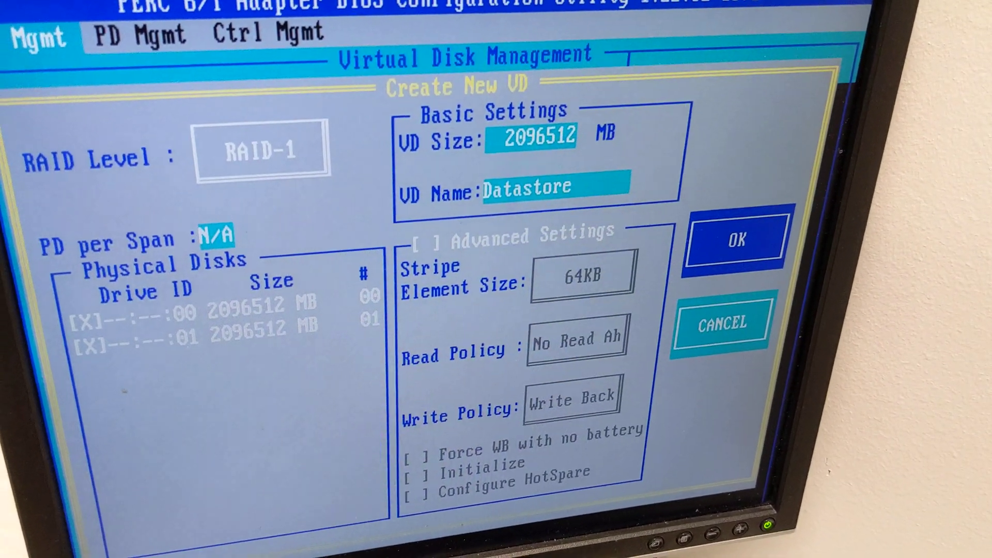
left_click(732, 238)
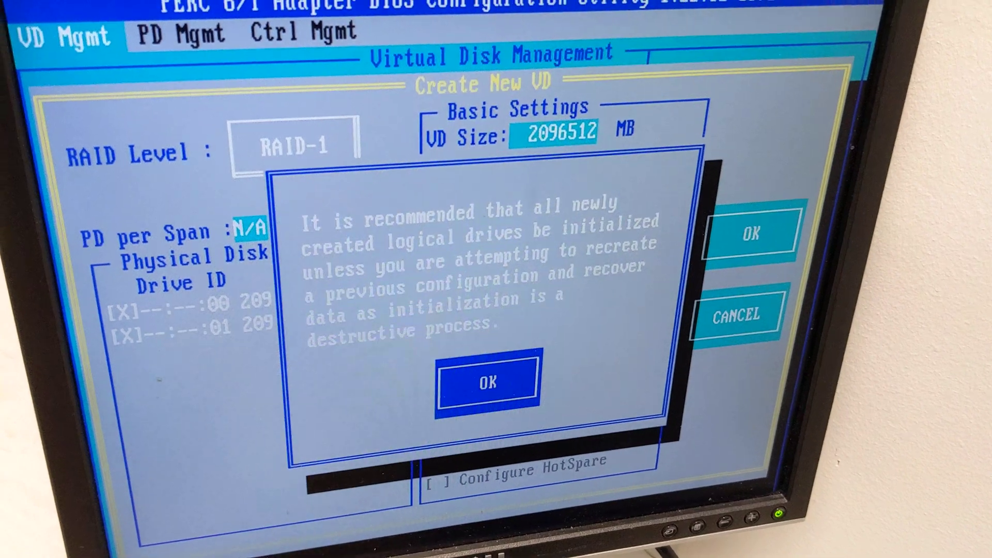
left_click(486, 383)
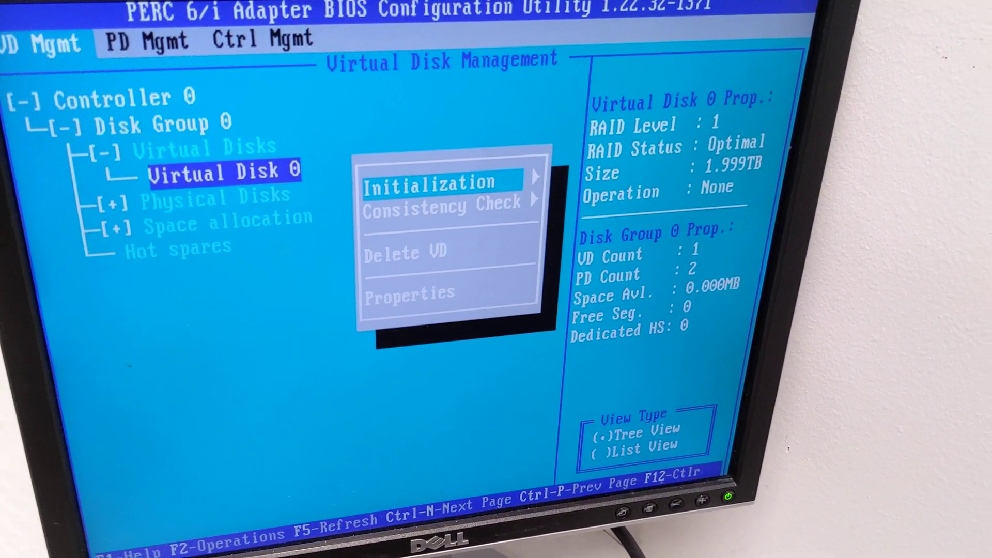
Step: Fast-initialize Virtual Disk 0 with YES, then exit the utility to the reboot prompt
left_click(436, 181)
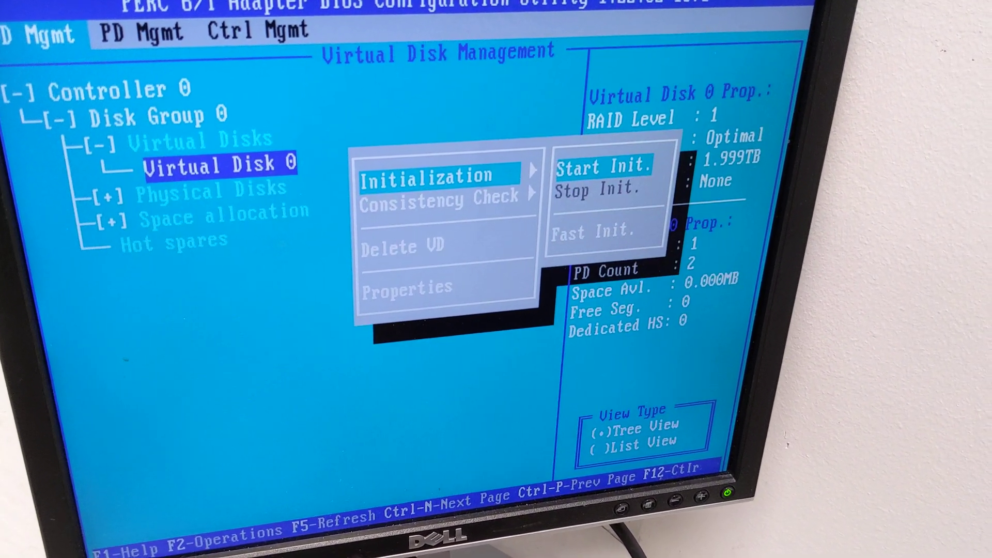
left_click(602, 168)
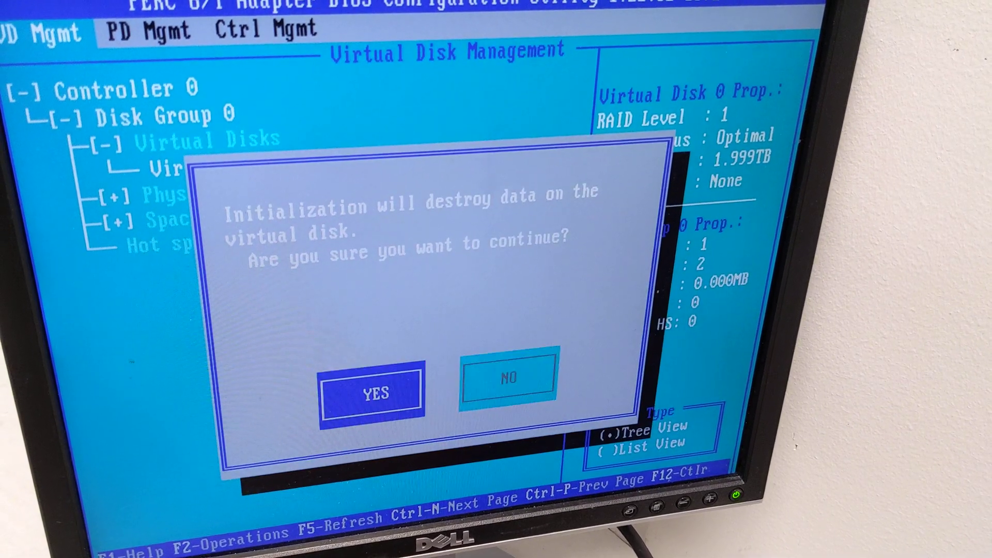
left_click(372, 392)
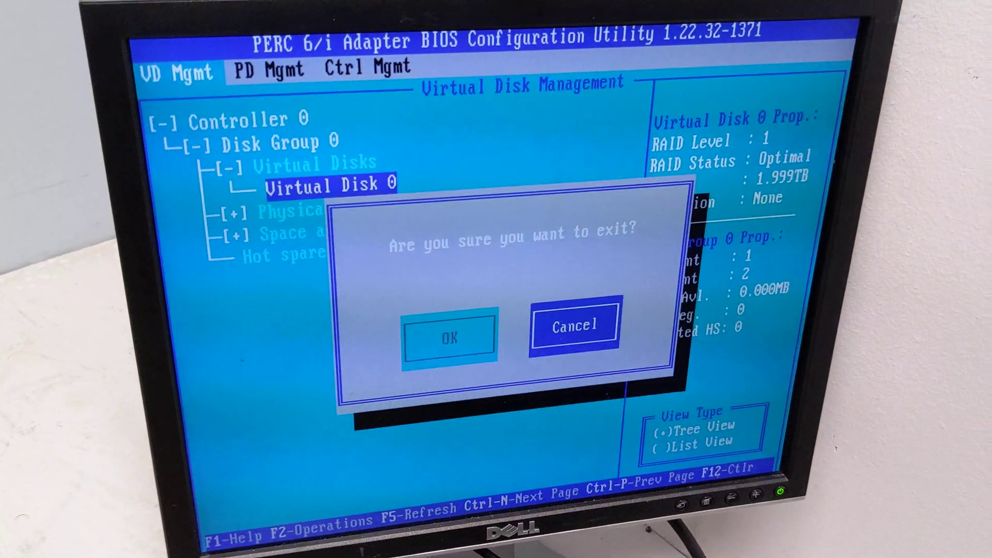
left_click(448, 336)
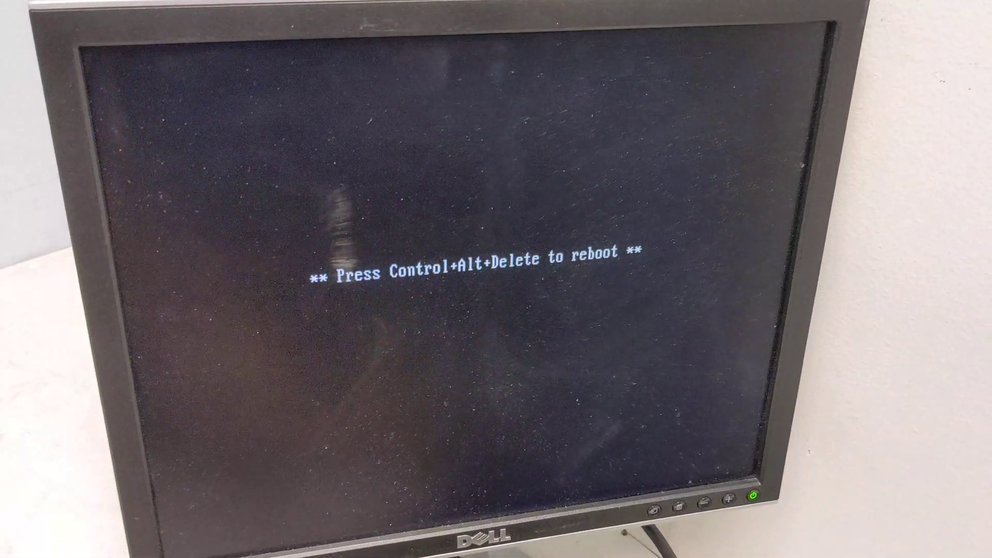